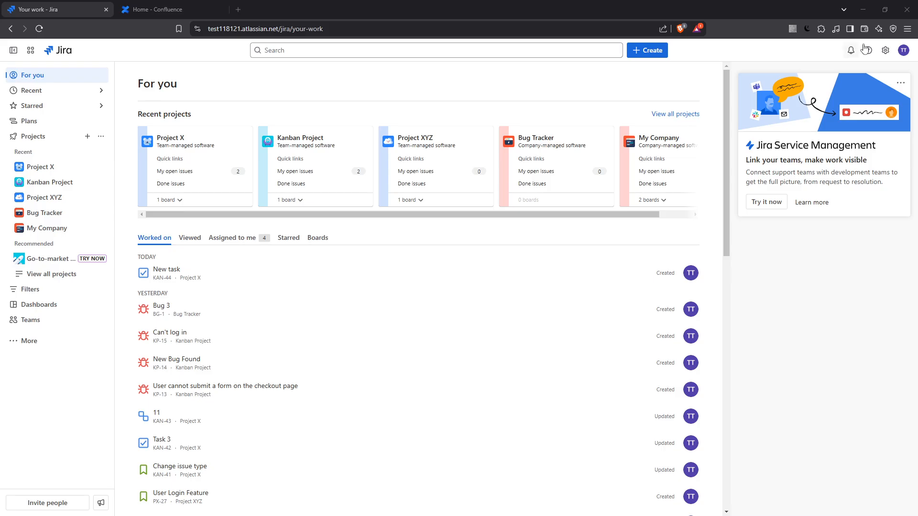
mouse_move(868, 50)
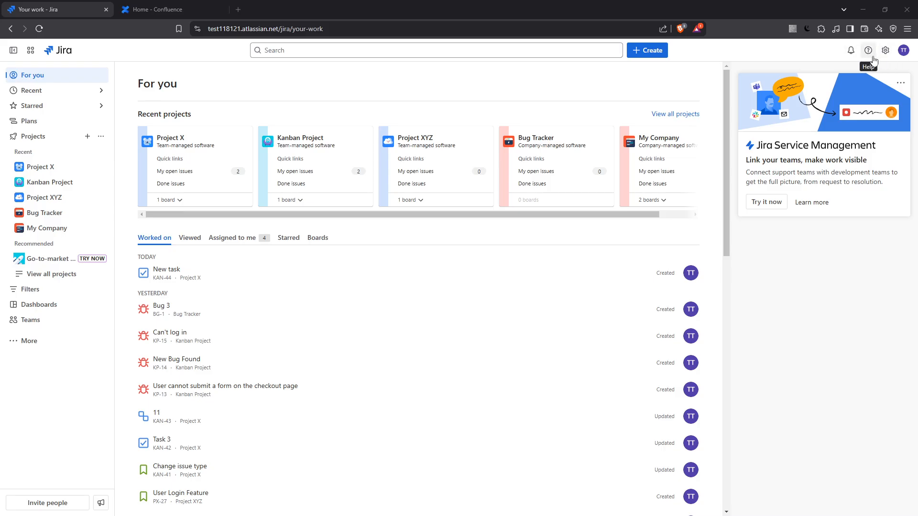
mouse_move(886, 50)
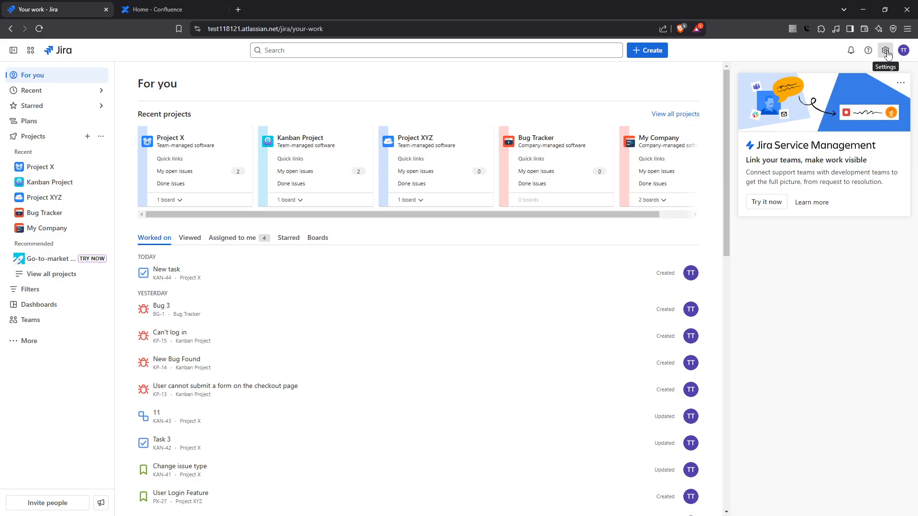
Step: Reach the Jira products admin settings via the Settings gear
click(885, 50)
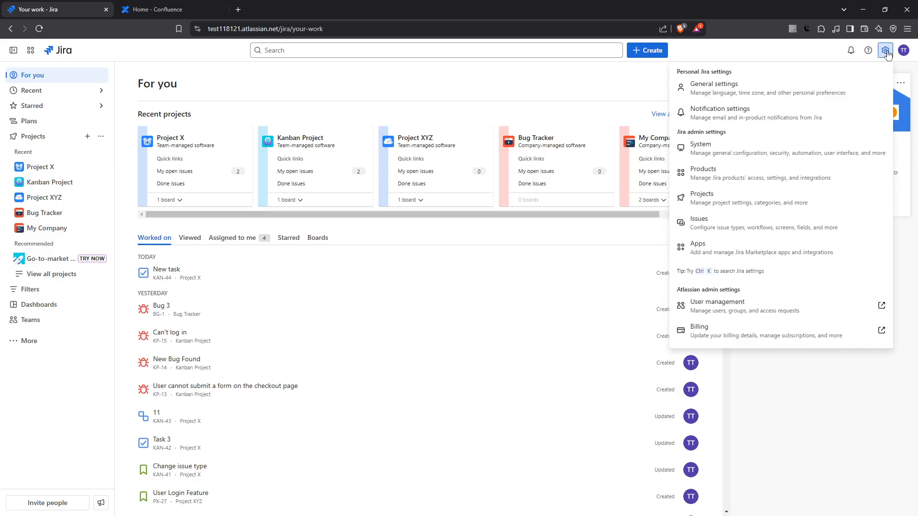
mouse_move(853, 76)
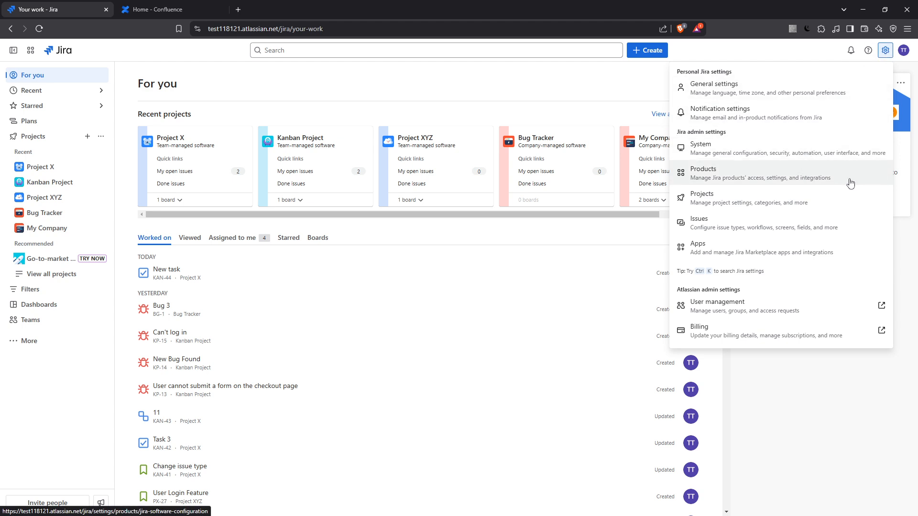
mouse_move(853, 184)
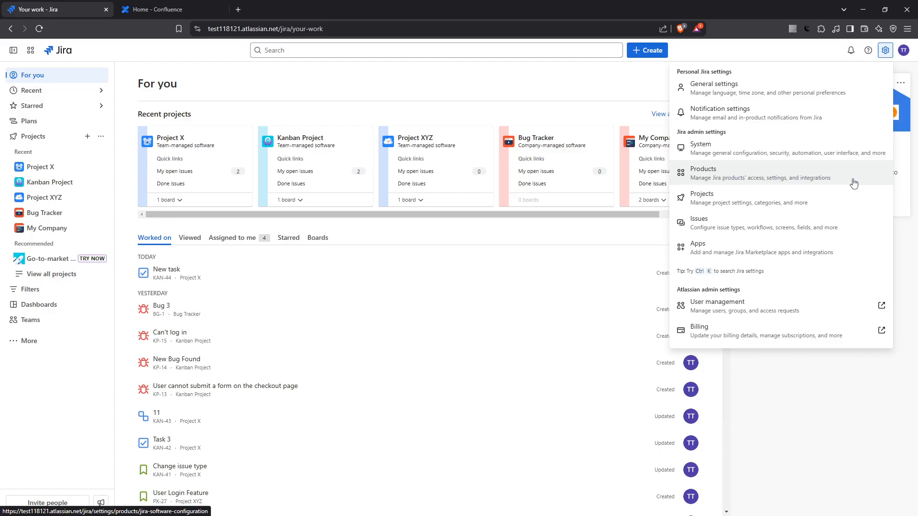
click(702, 169)
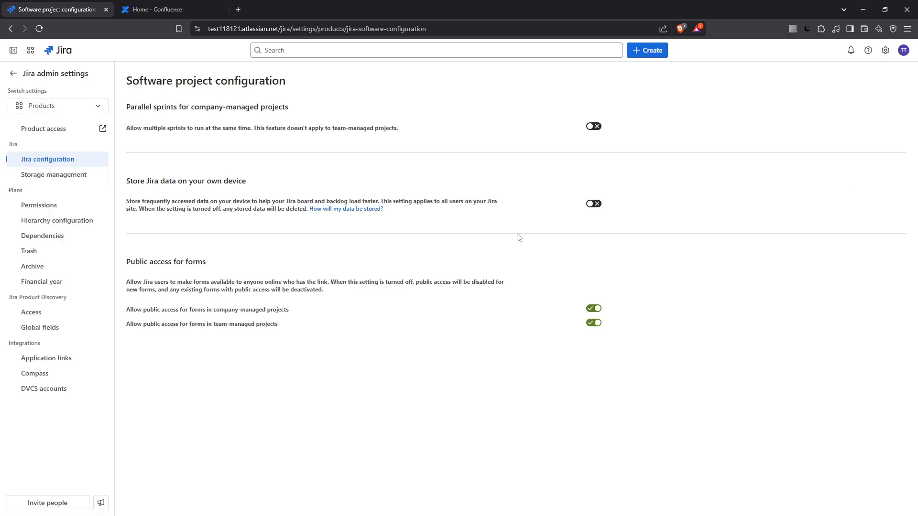
mouse_move(333, 310)
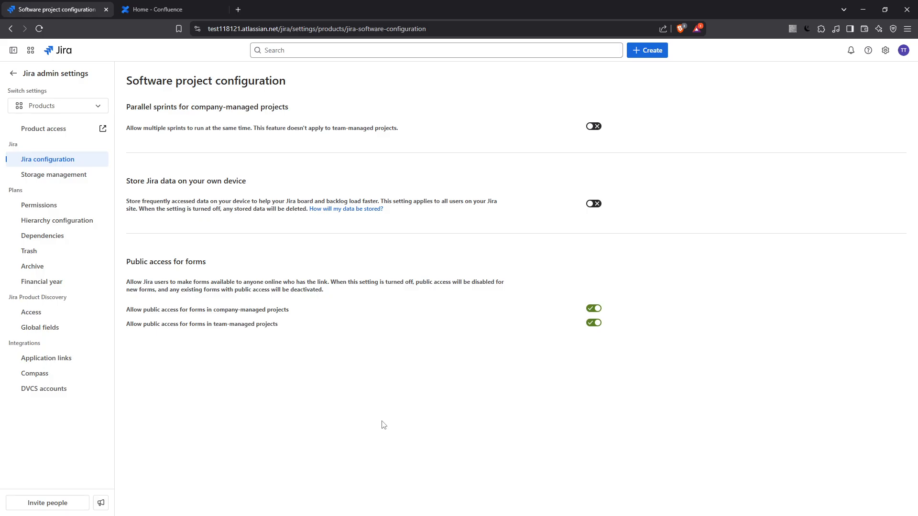
mouse_move(29, 343)
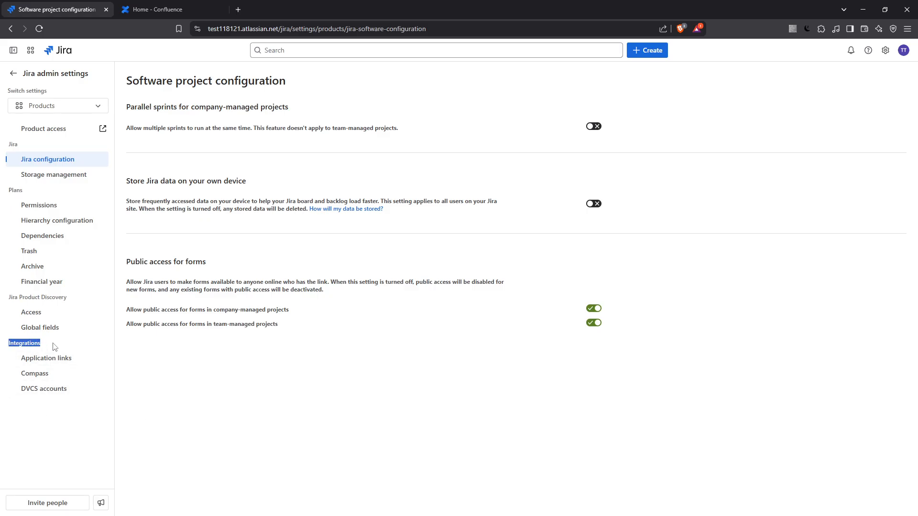
mouse_move(58, 346)
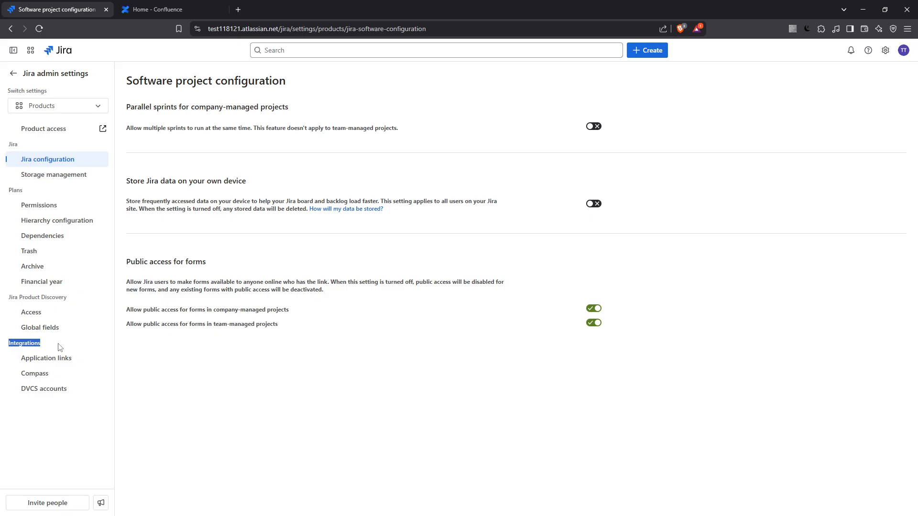
mouse_move(46, 358)
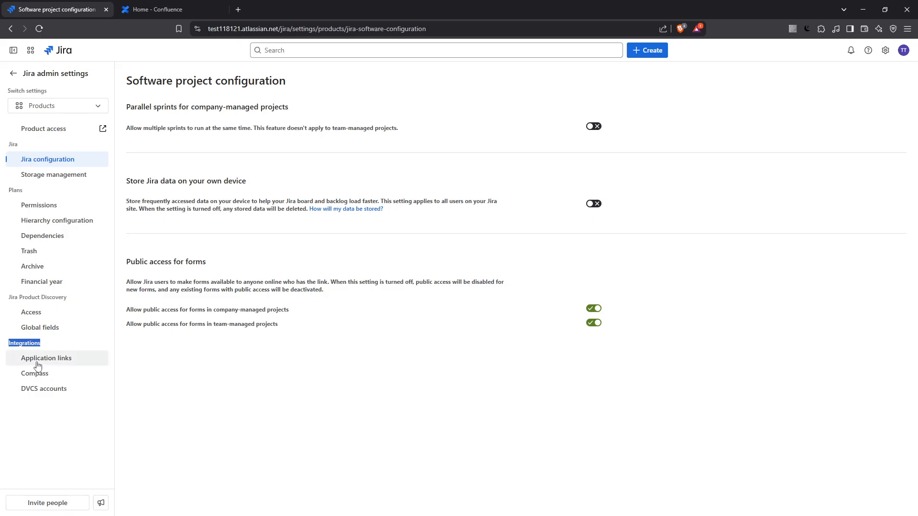
Step: Go to the Application links page under Integrations in the admin sidebar
click(45, 357)
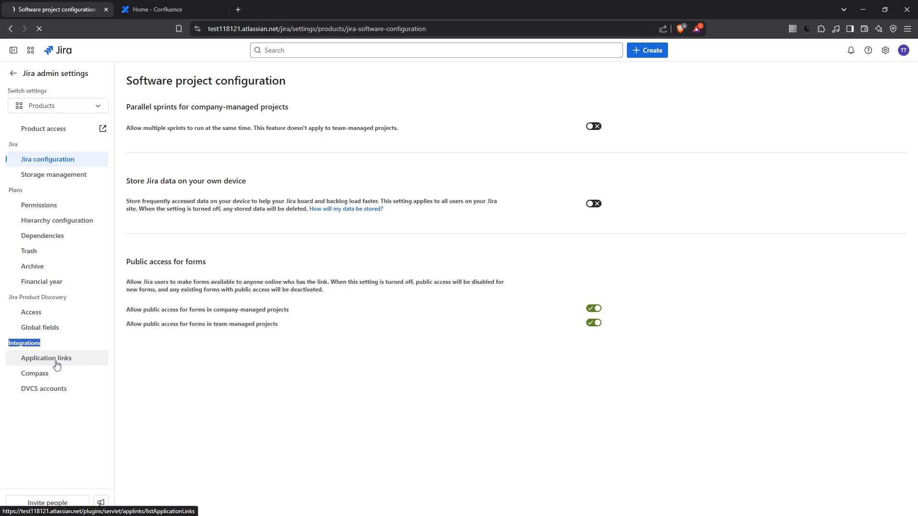
click(46, 357)
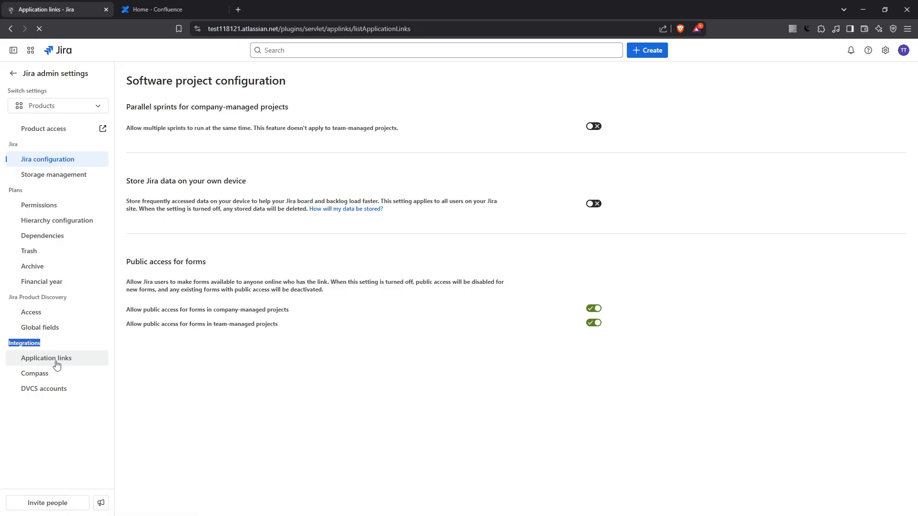
click(46, 358)
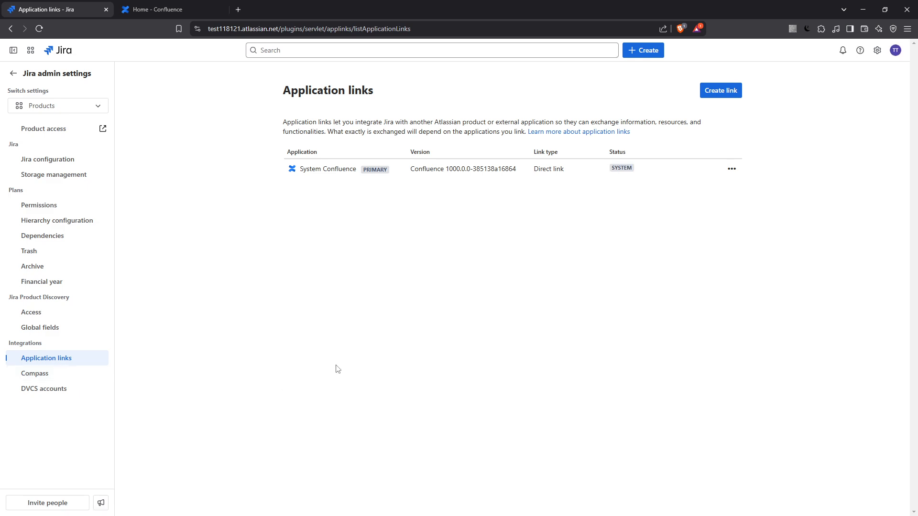
mouse_move(421, 365)
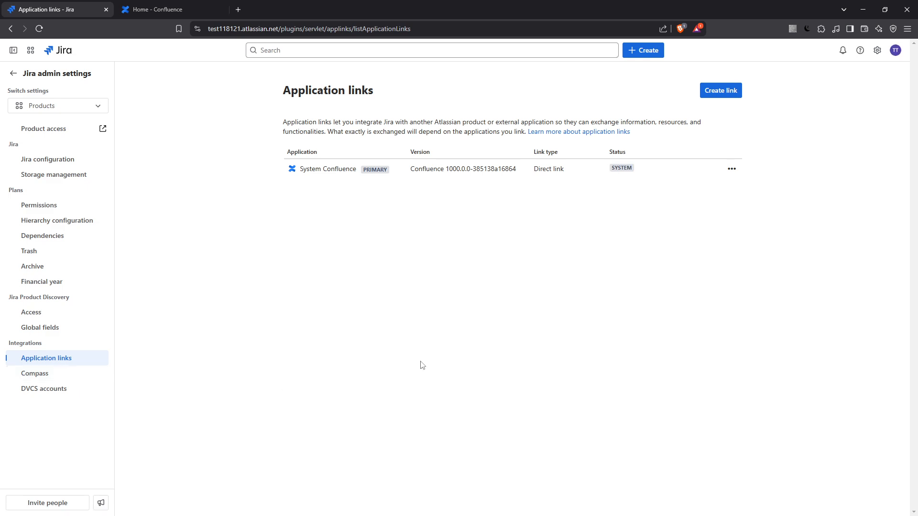
mouse_move(549, 309)
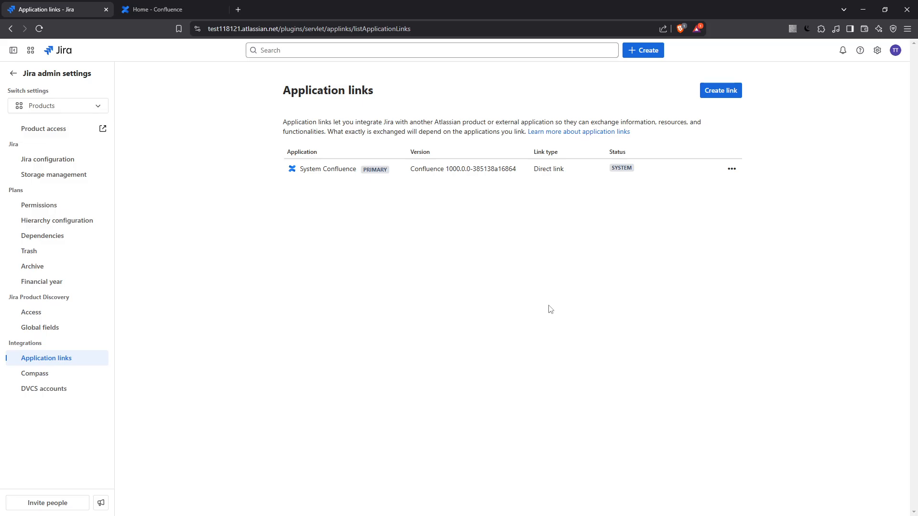
mouse_move(539, 306)
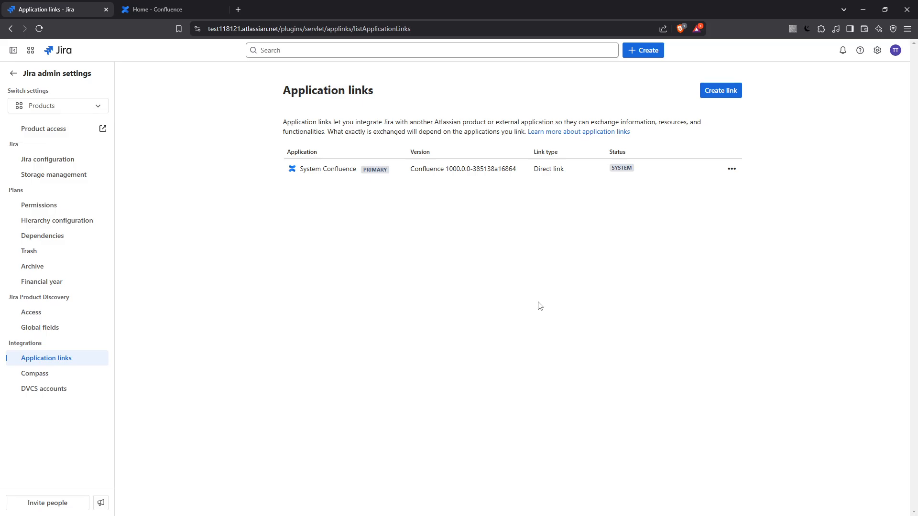
mouse_move(721, 90)
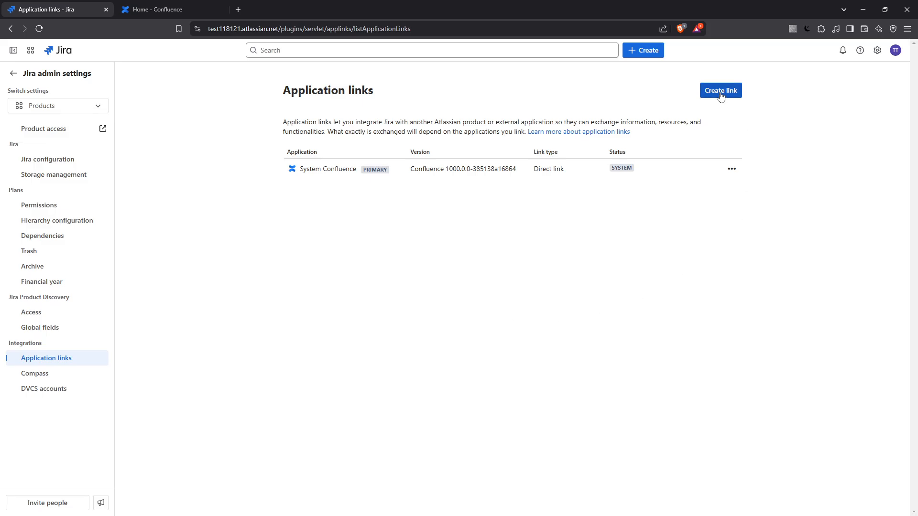
Step: Begin a new application link with the Create link button
click(718, 90)
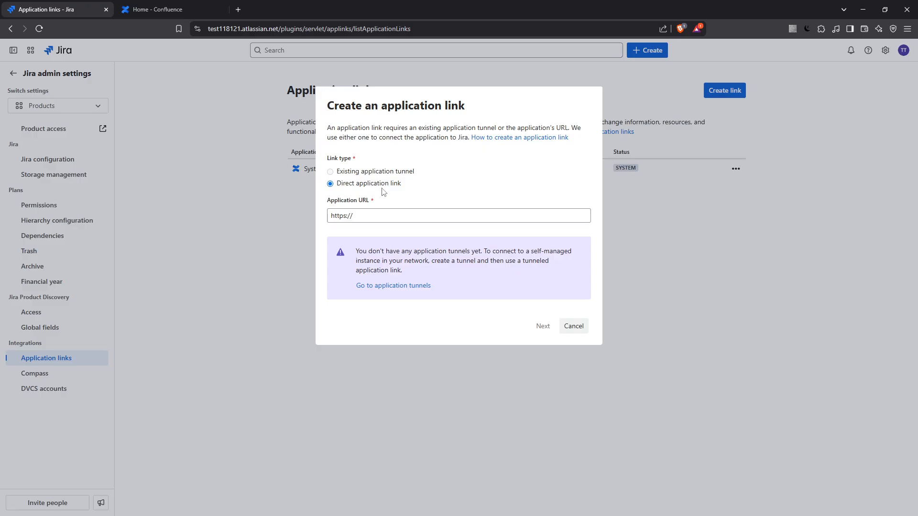
mouse_move(386, 192)
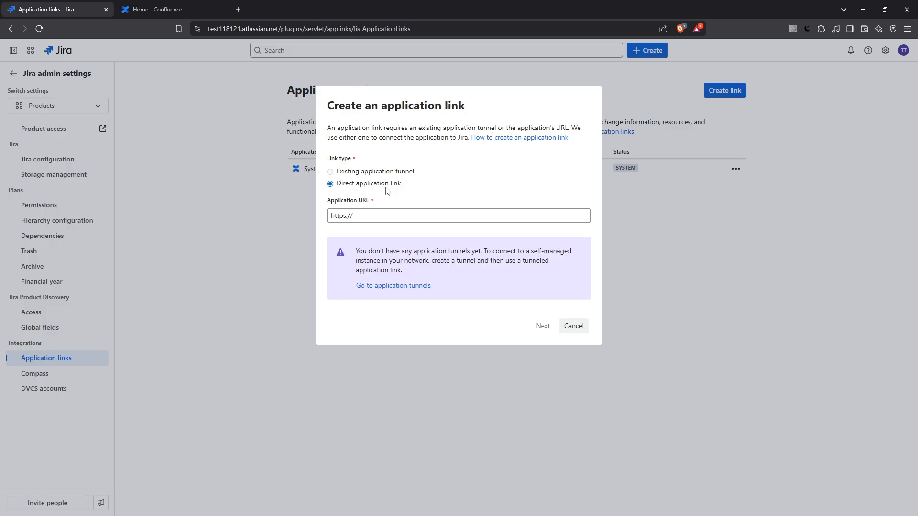
mouse_move(373, 189)
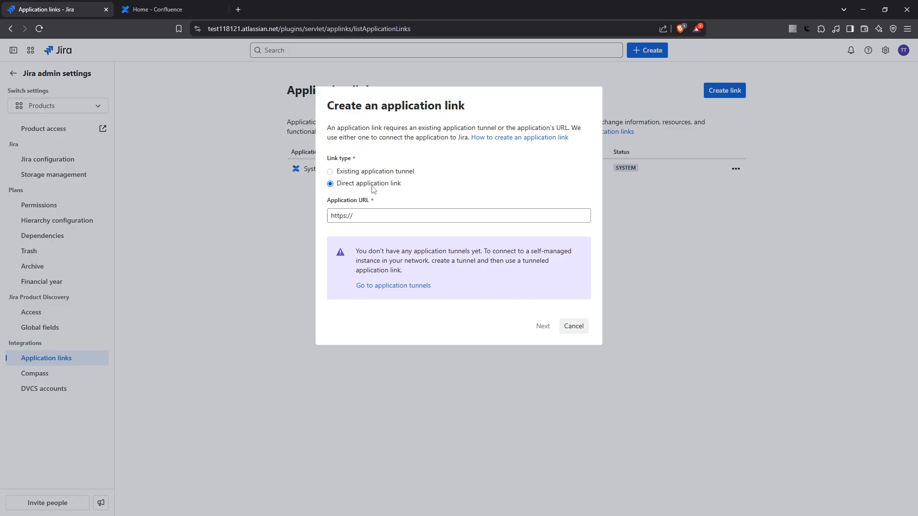
double_click(389, 183)
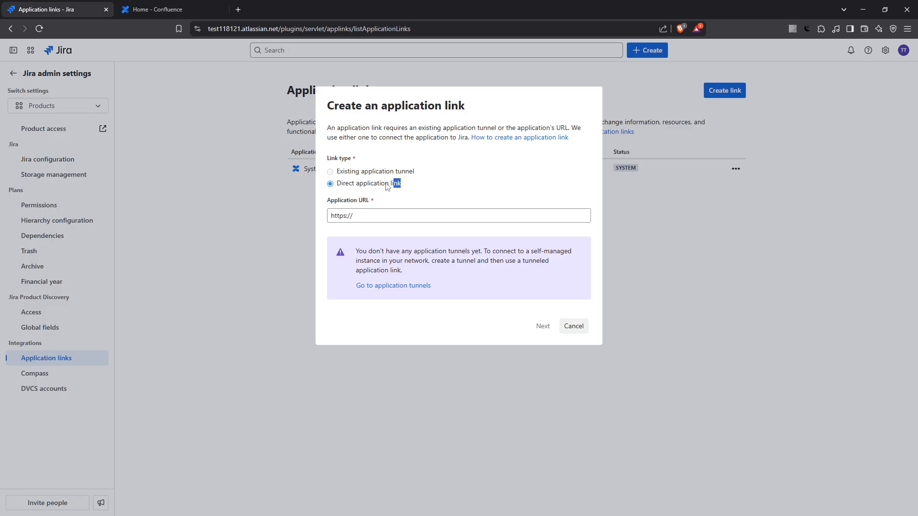
double_click(369, 183)
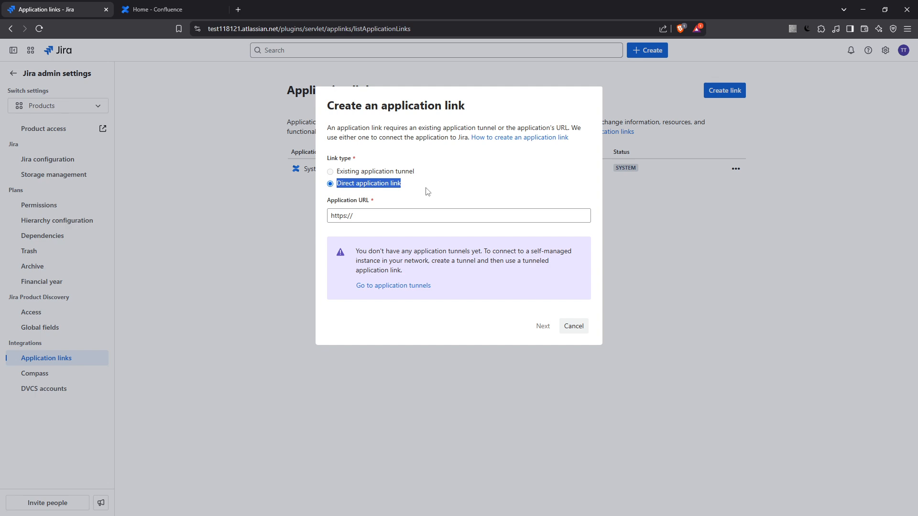
click(458, 215)
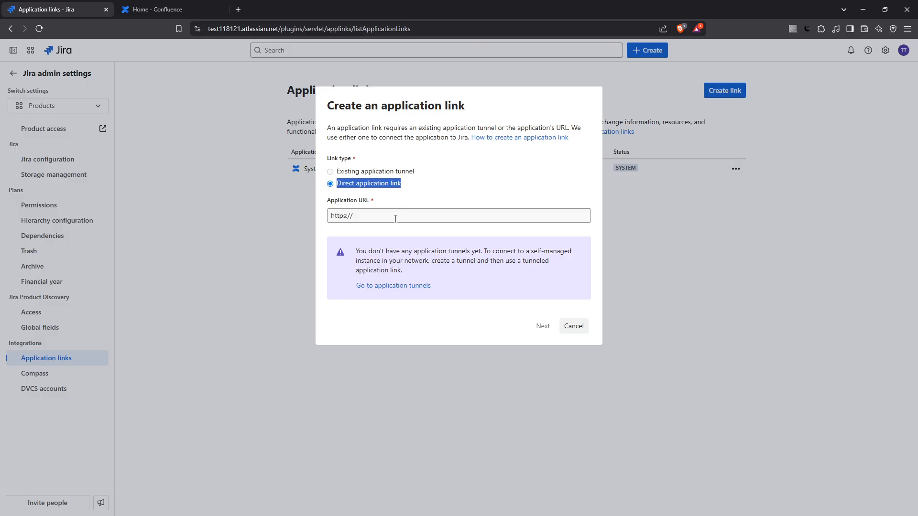
click(458, 215)
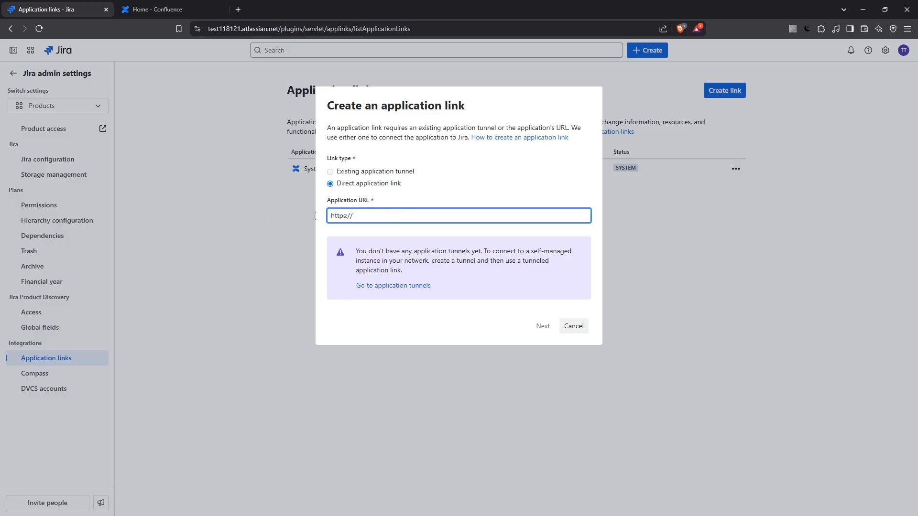
text(https://test118121.atlassian.net/wiki/spaces/PM/overview)
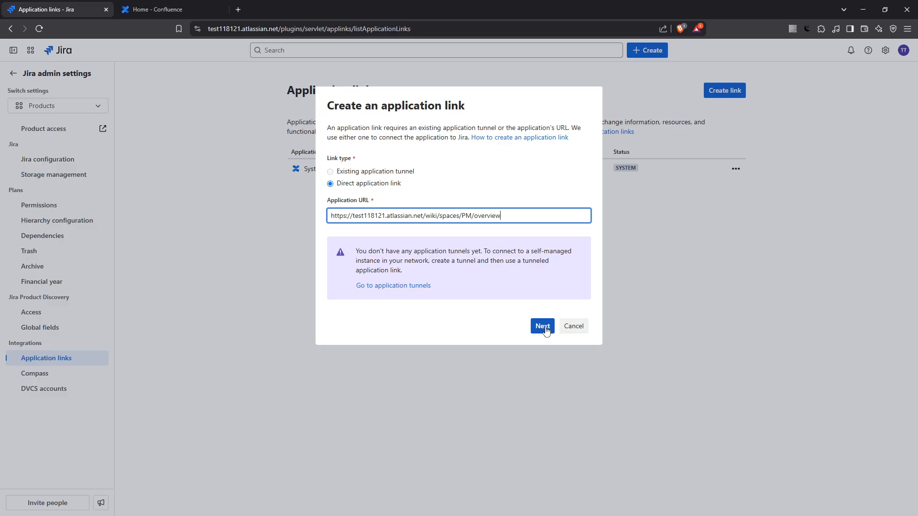
Step: Submit the address and continue with 'Use this URL' despite the redirect warning
click(541, 326)
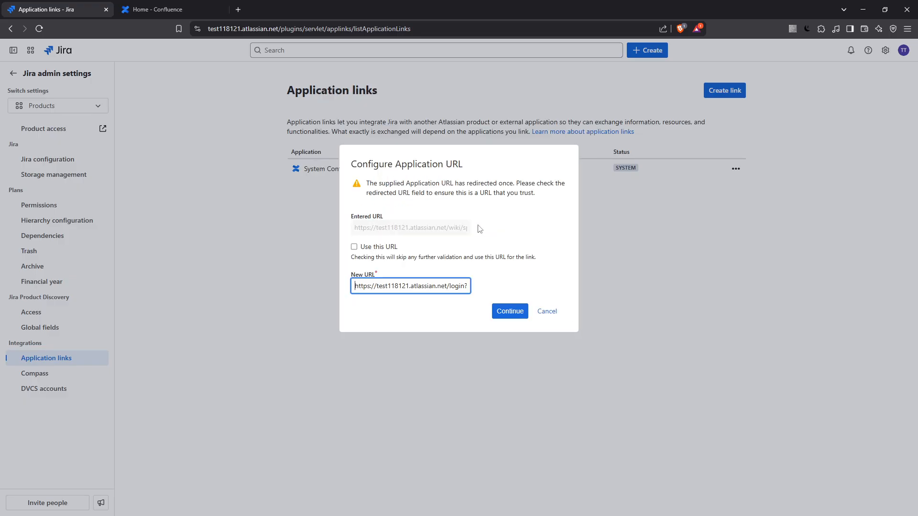
mouse_move(397, 274)
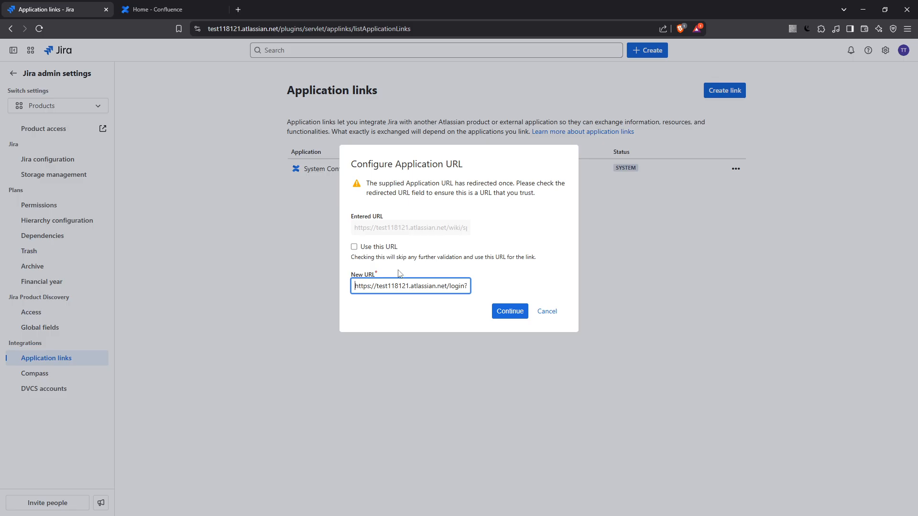
click(354, 247)
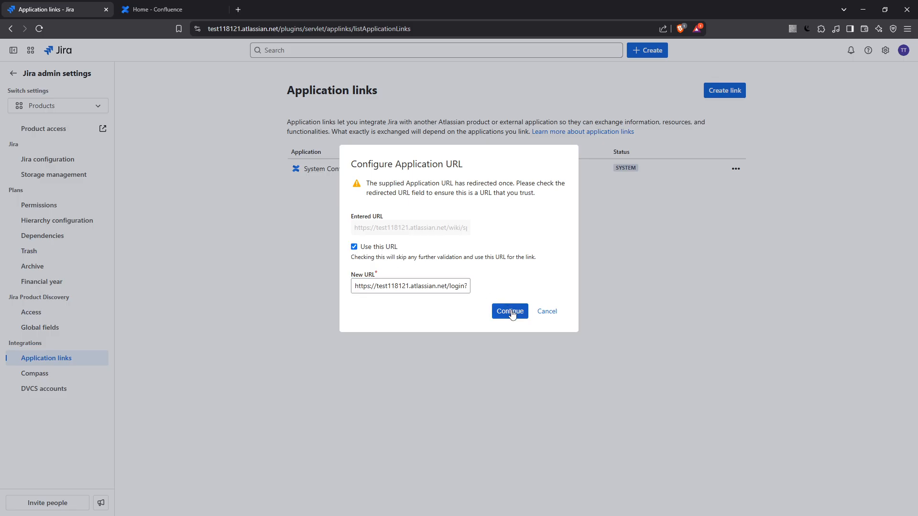
click(508, 311)
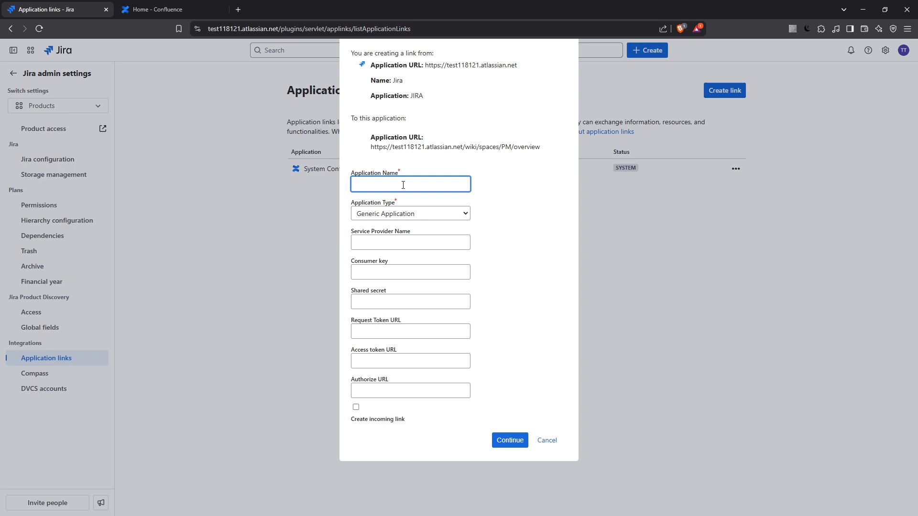
Step: Name the link Confluence, choose Confluence as application type, and continue to configuration
text(Conflue)
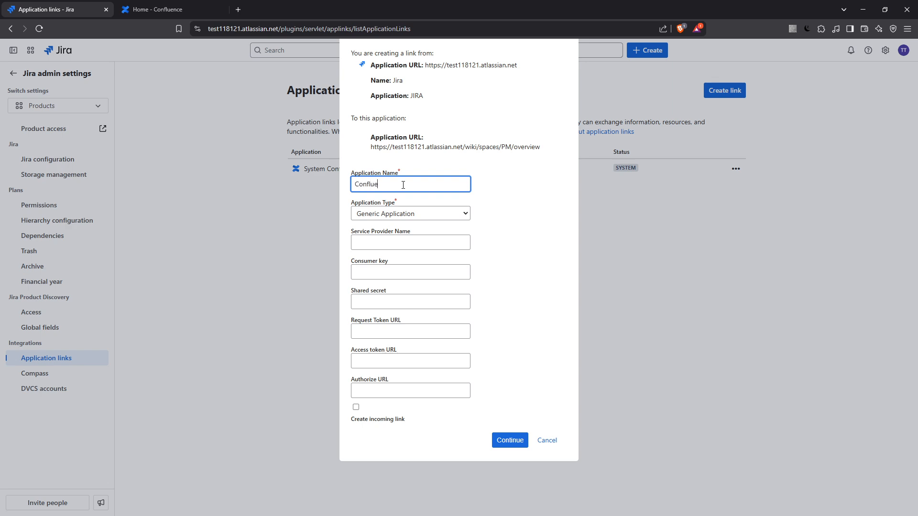
text(nce)
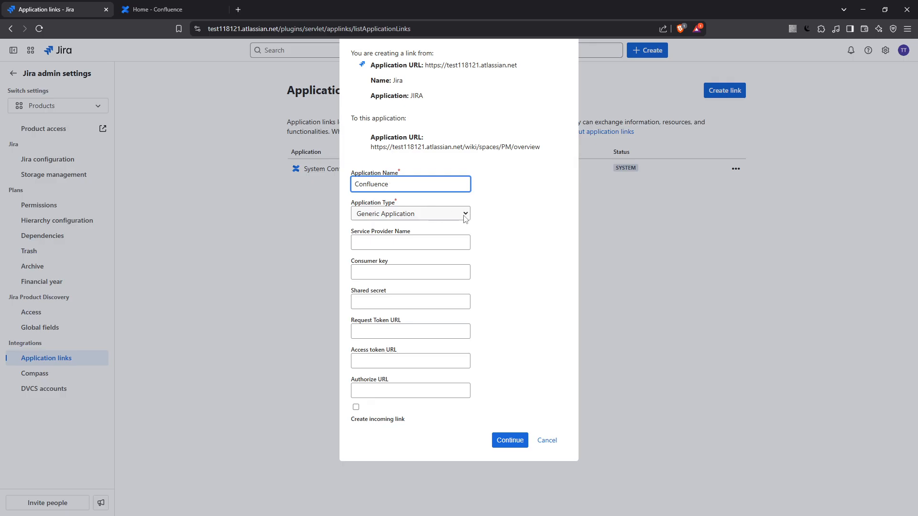
click(410, 213)
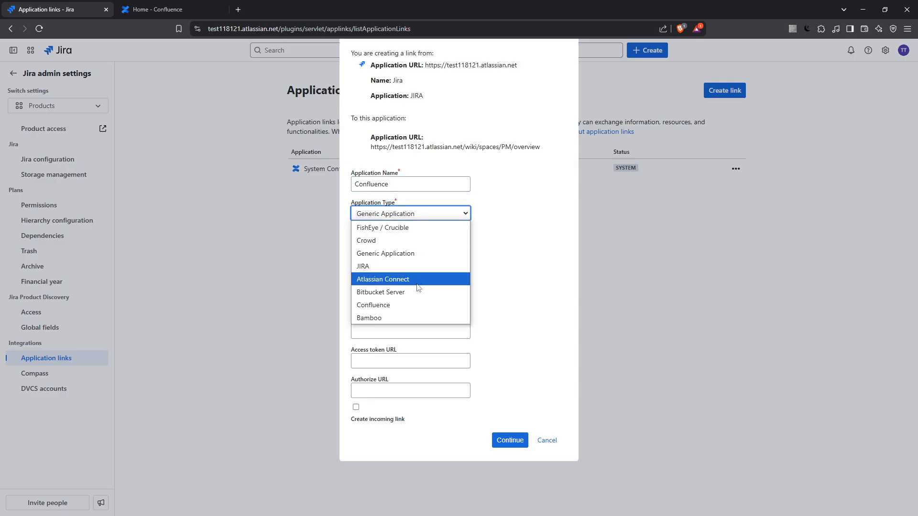
click(373, 304)
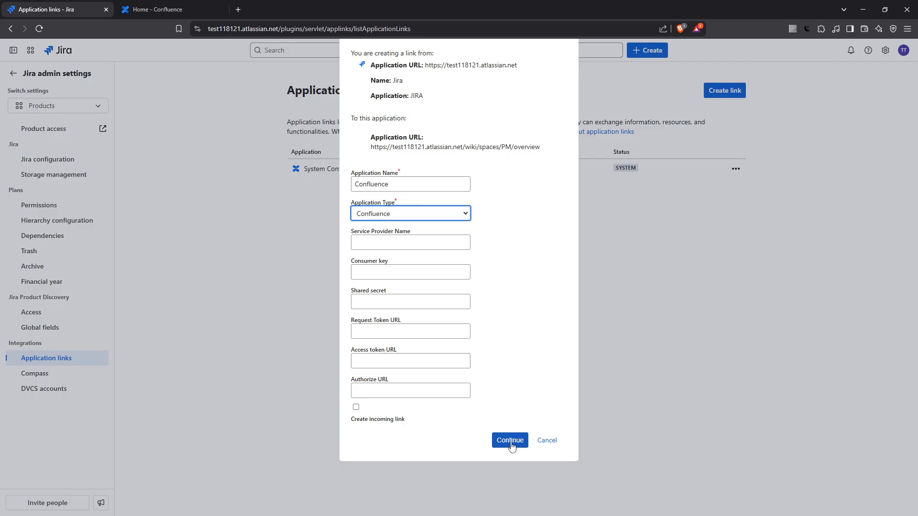
click(509, 440)
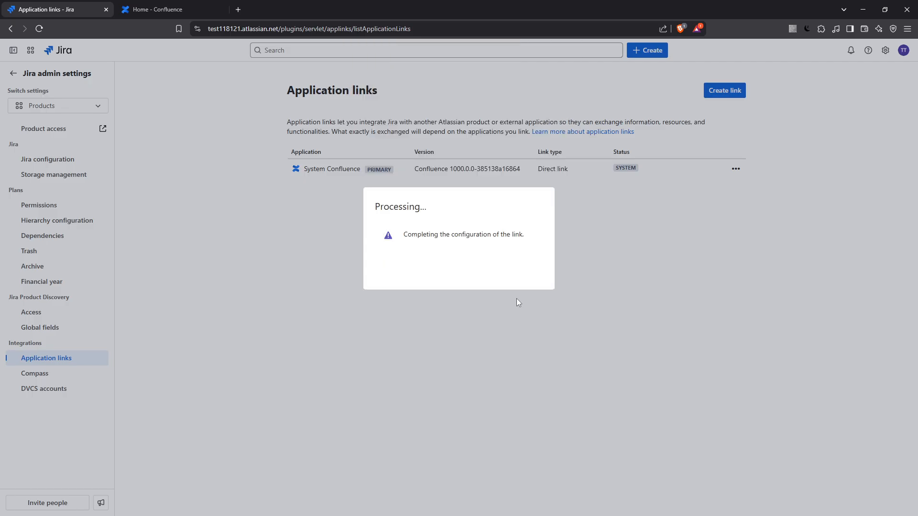